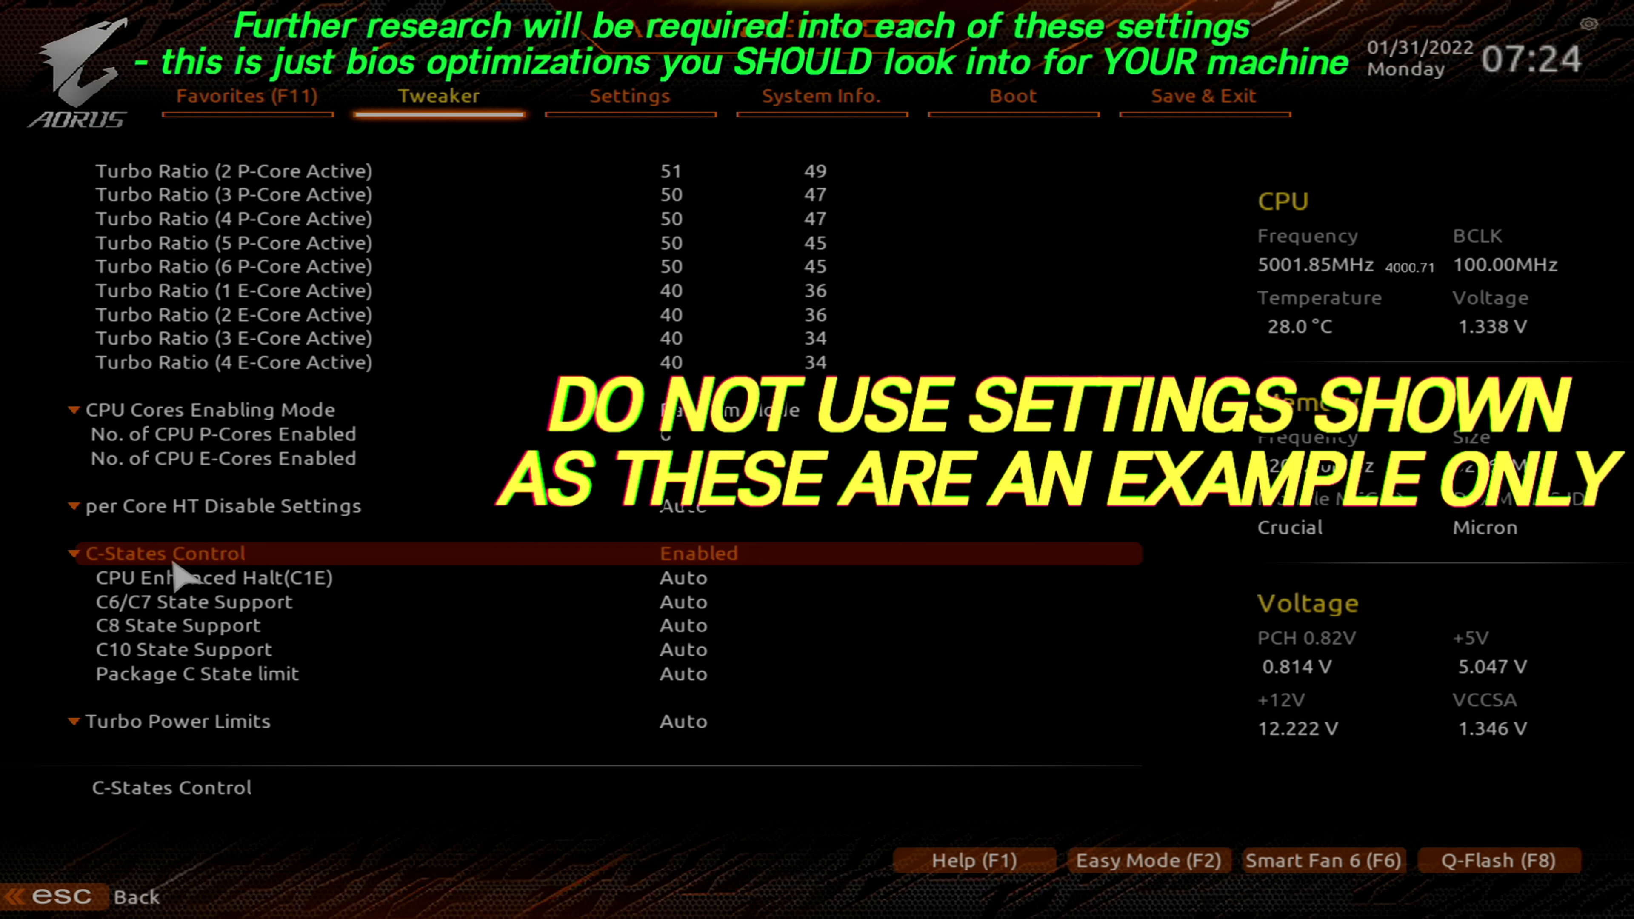
- Set C-States Control to Disabled, hiding its individual C-state sub-options
left_click(162, 553)
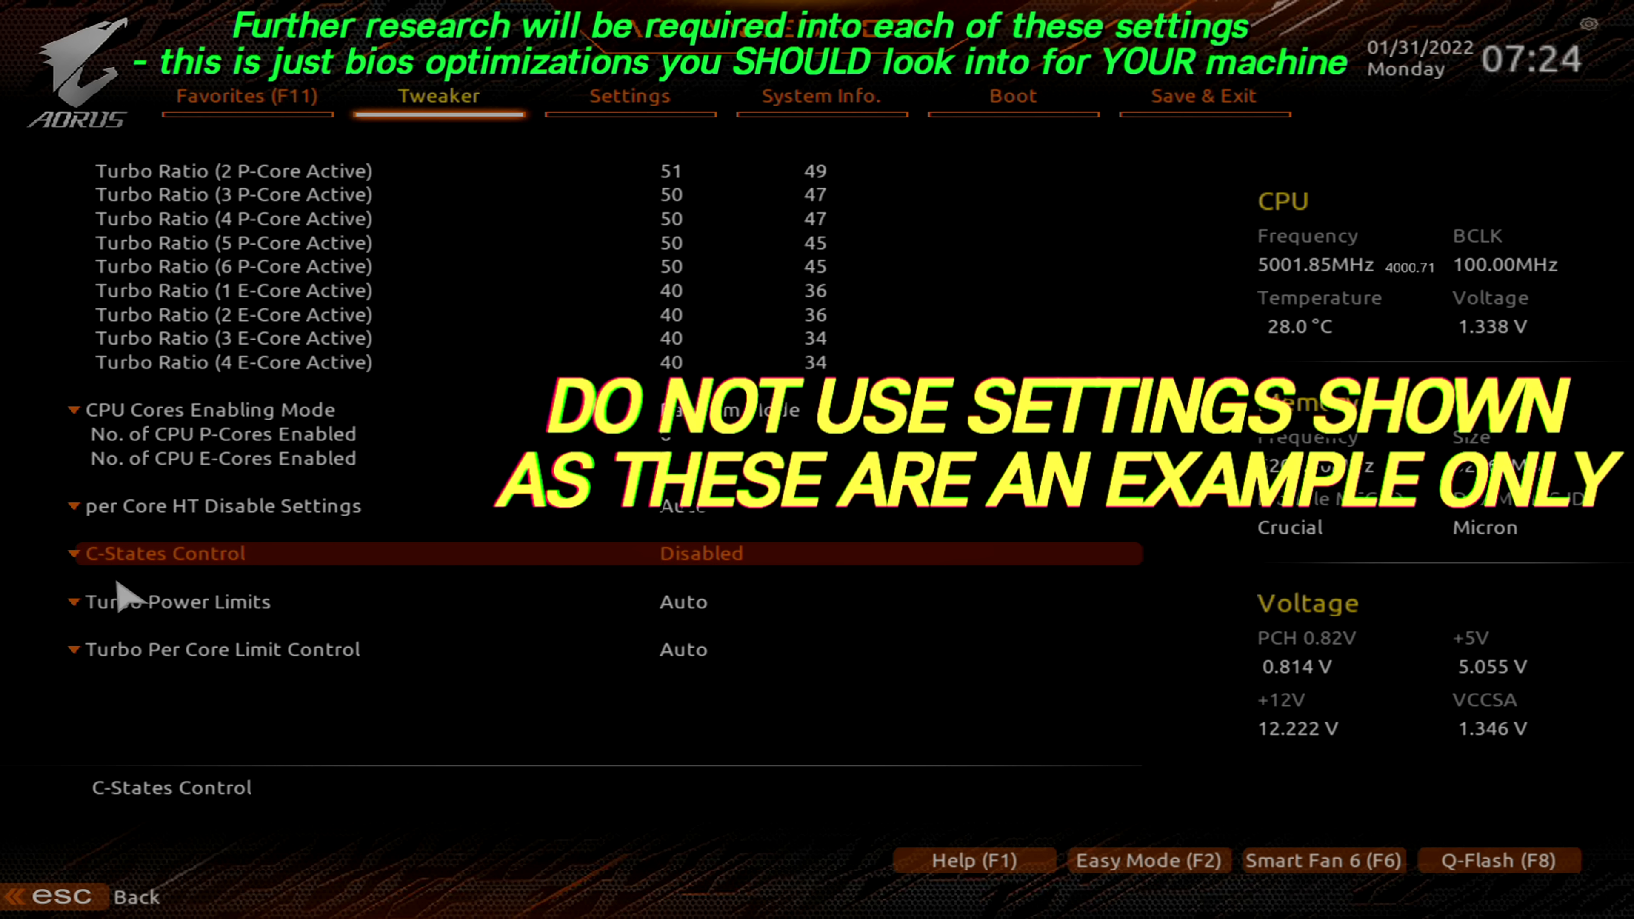
mouse_move(250, 576)
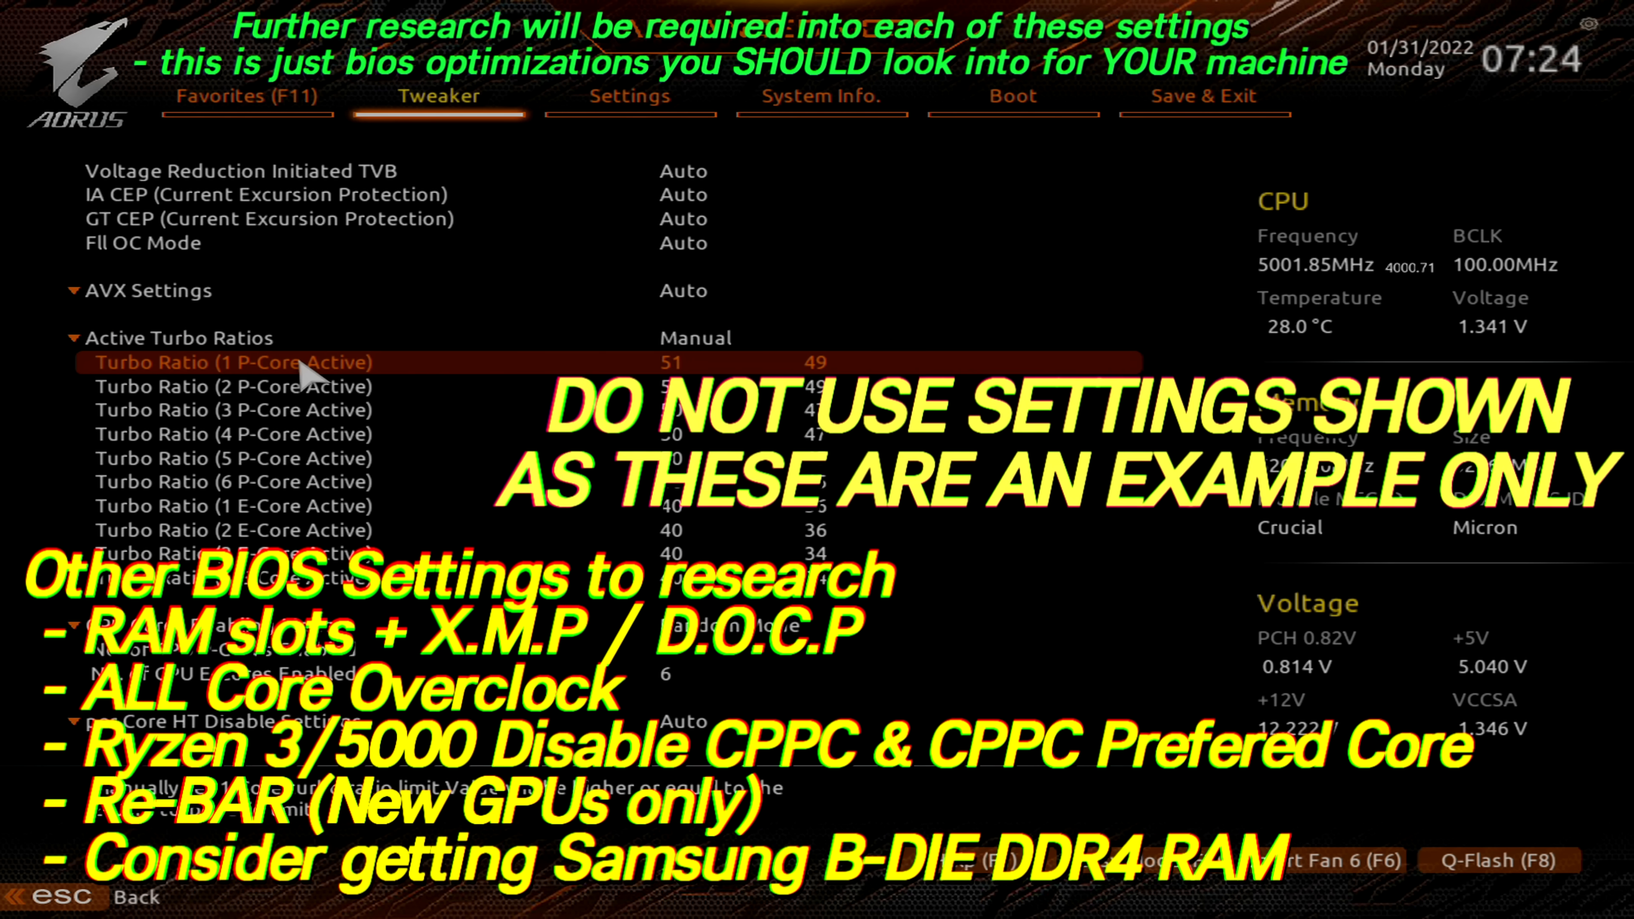
mouse_move(326, 390)
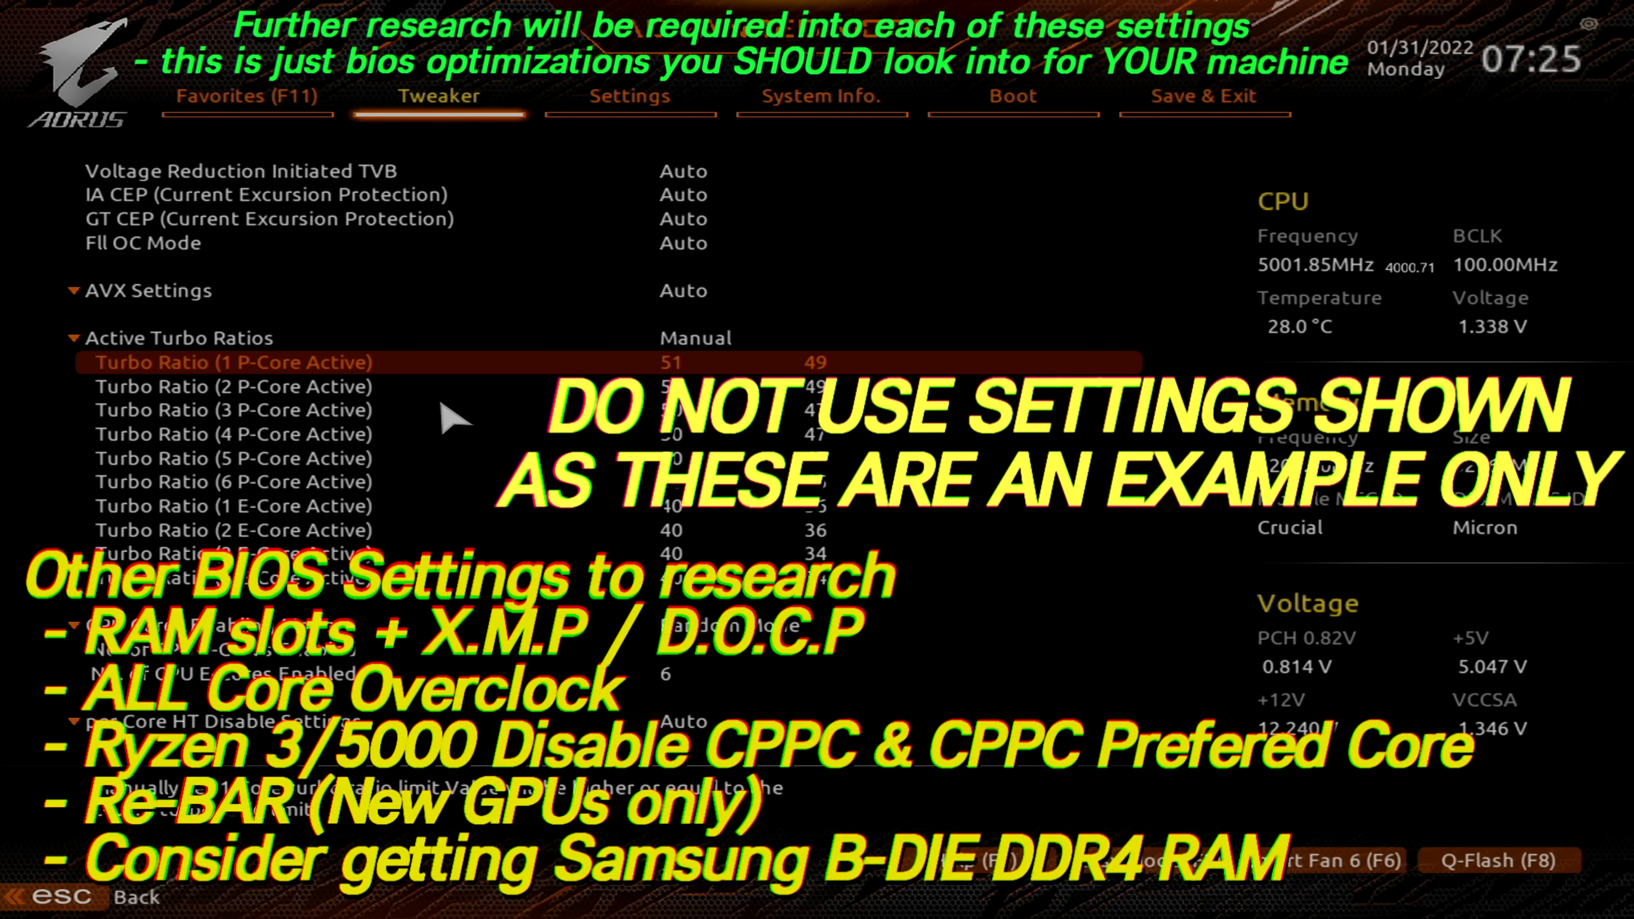
key("Down")
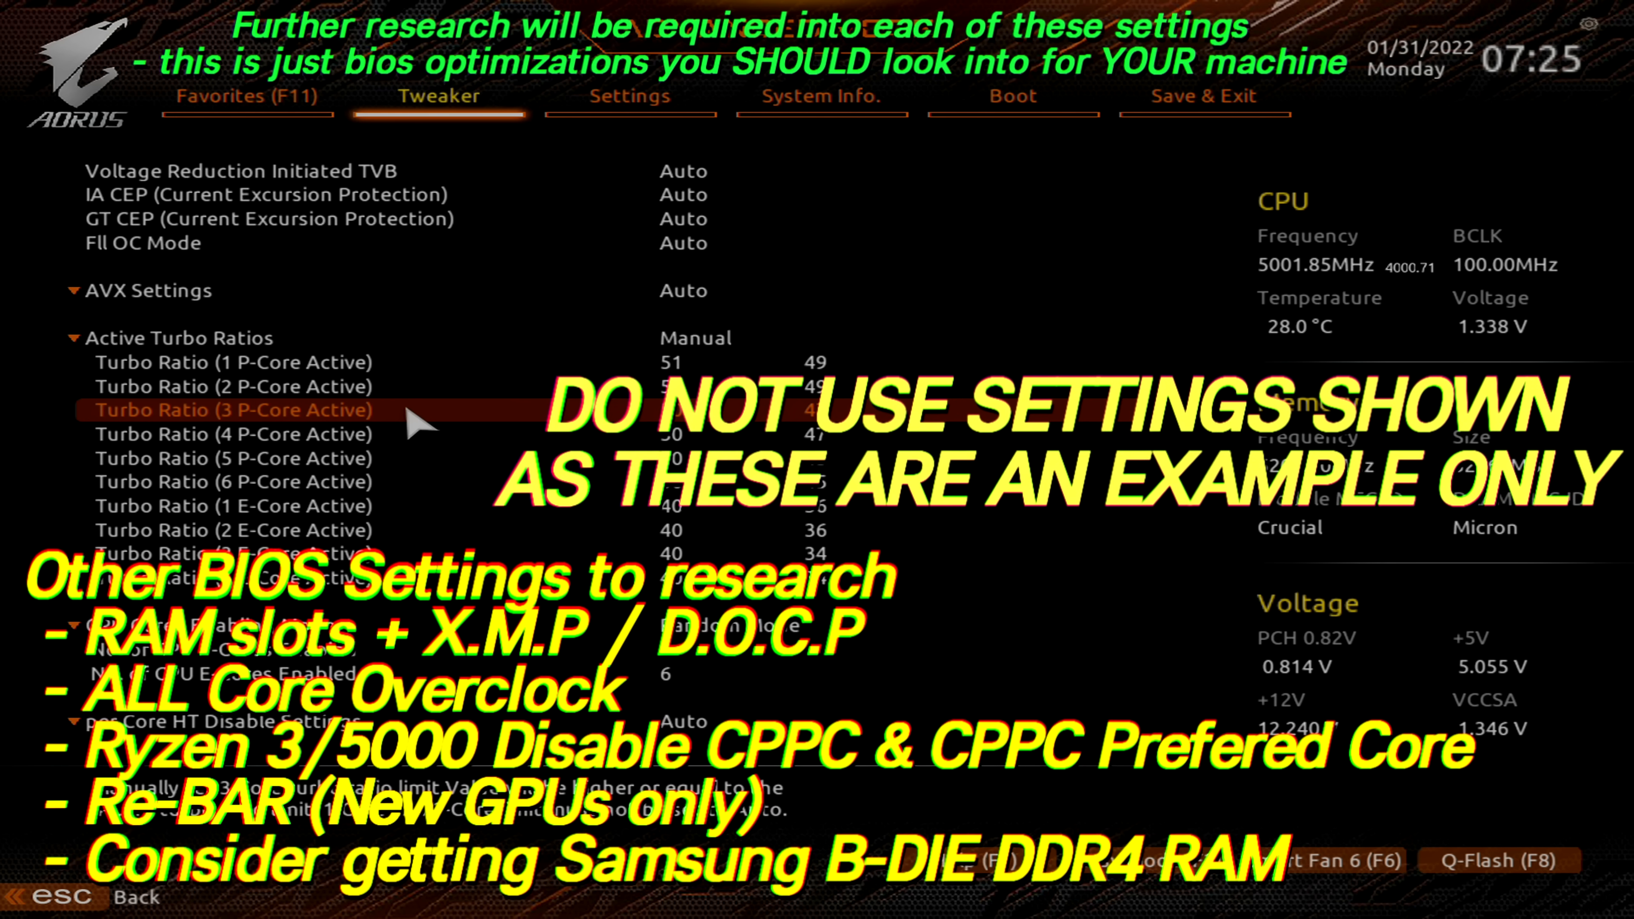
mouse_move(851, 278)
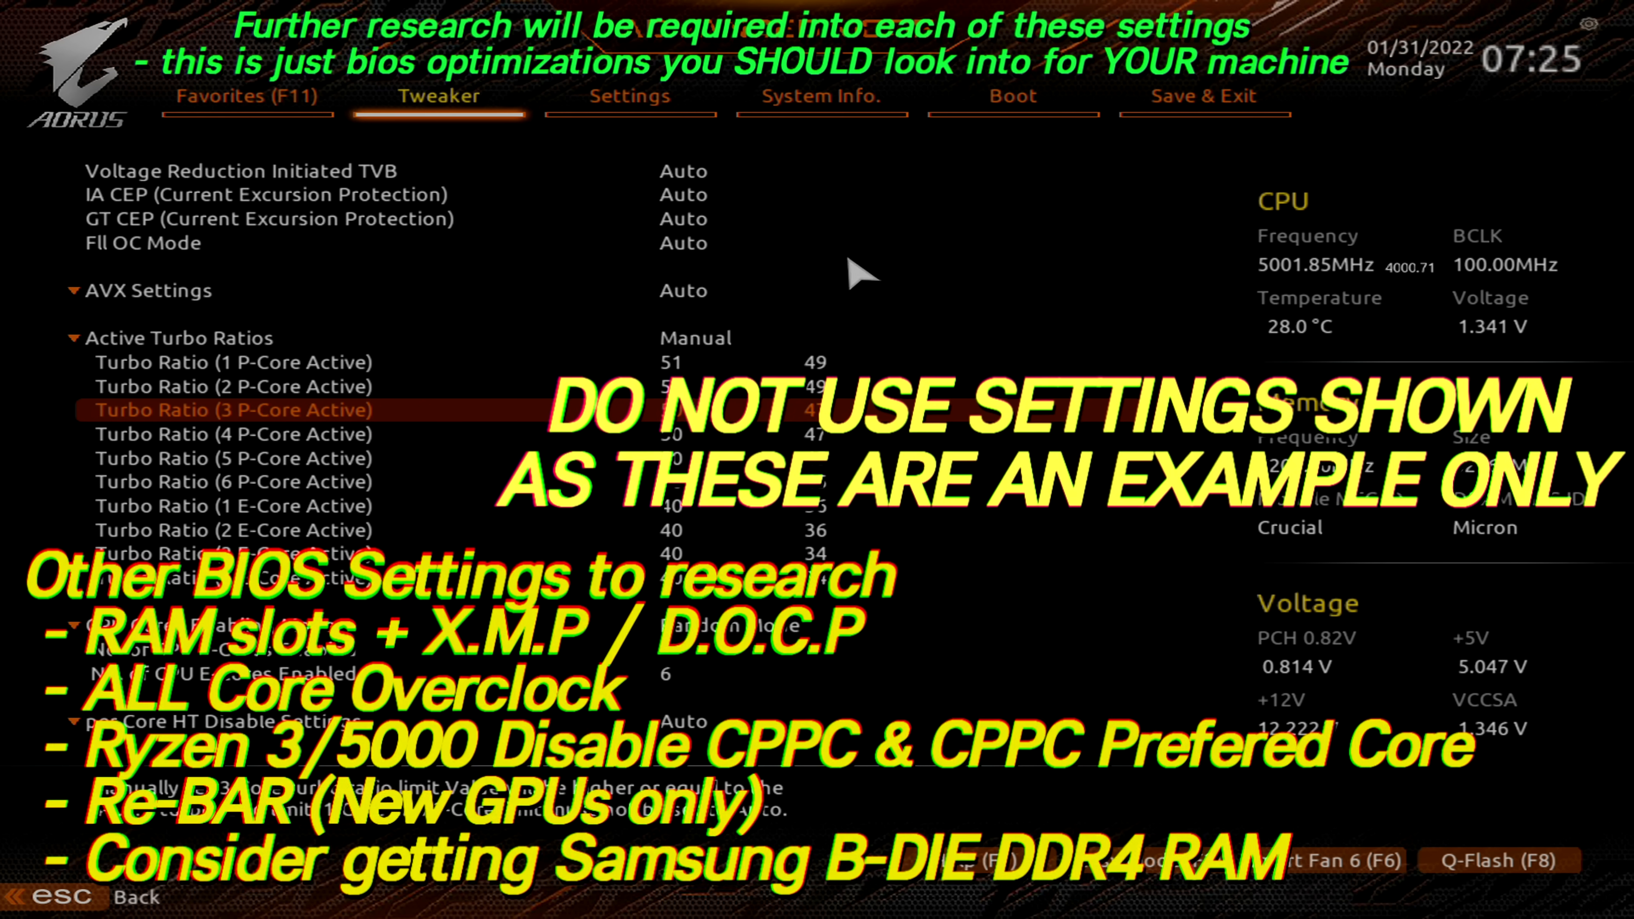
- Run Save & Exit Setup to bring up the Save & reset confirmation of changed turbo ratios
left_click(630, 97)
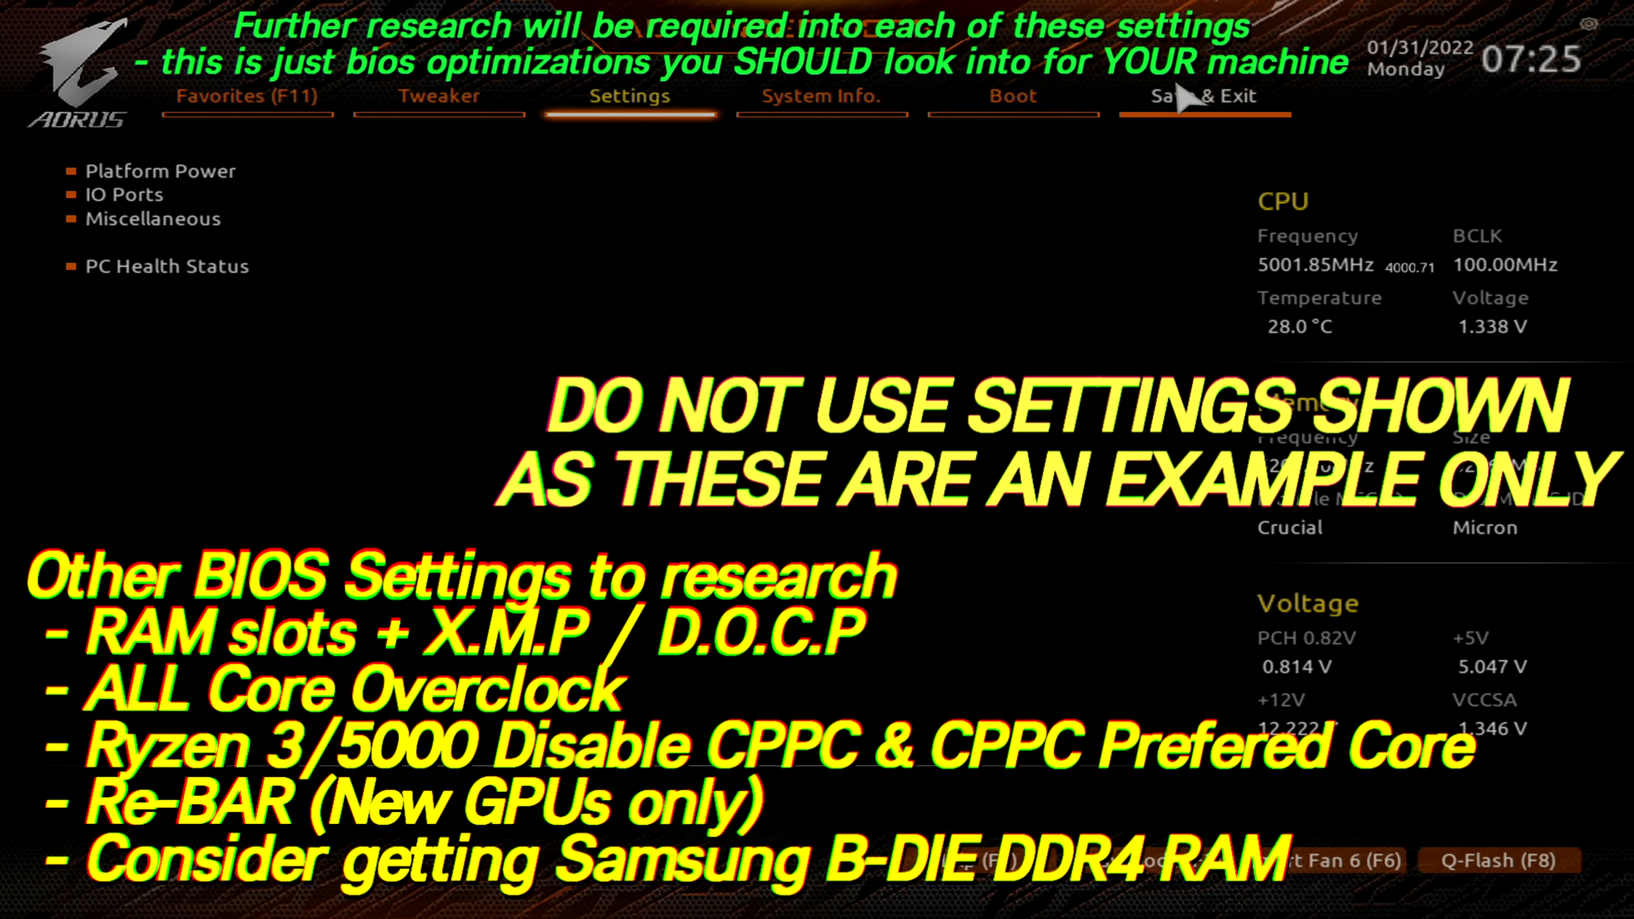
left_click(1204, 96)
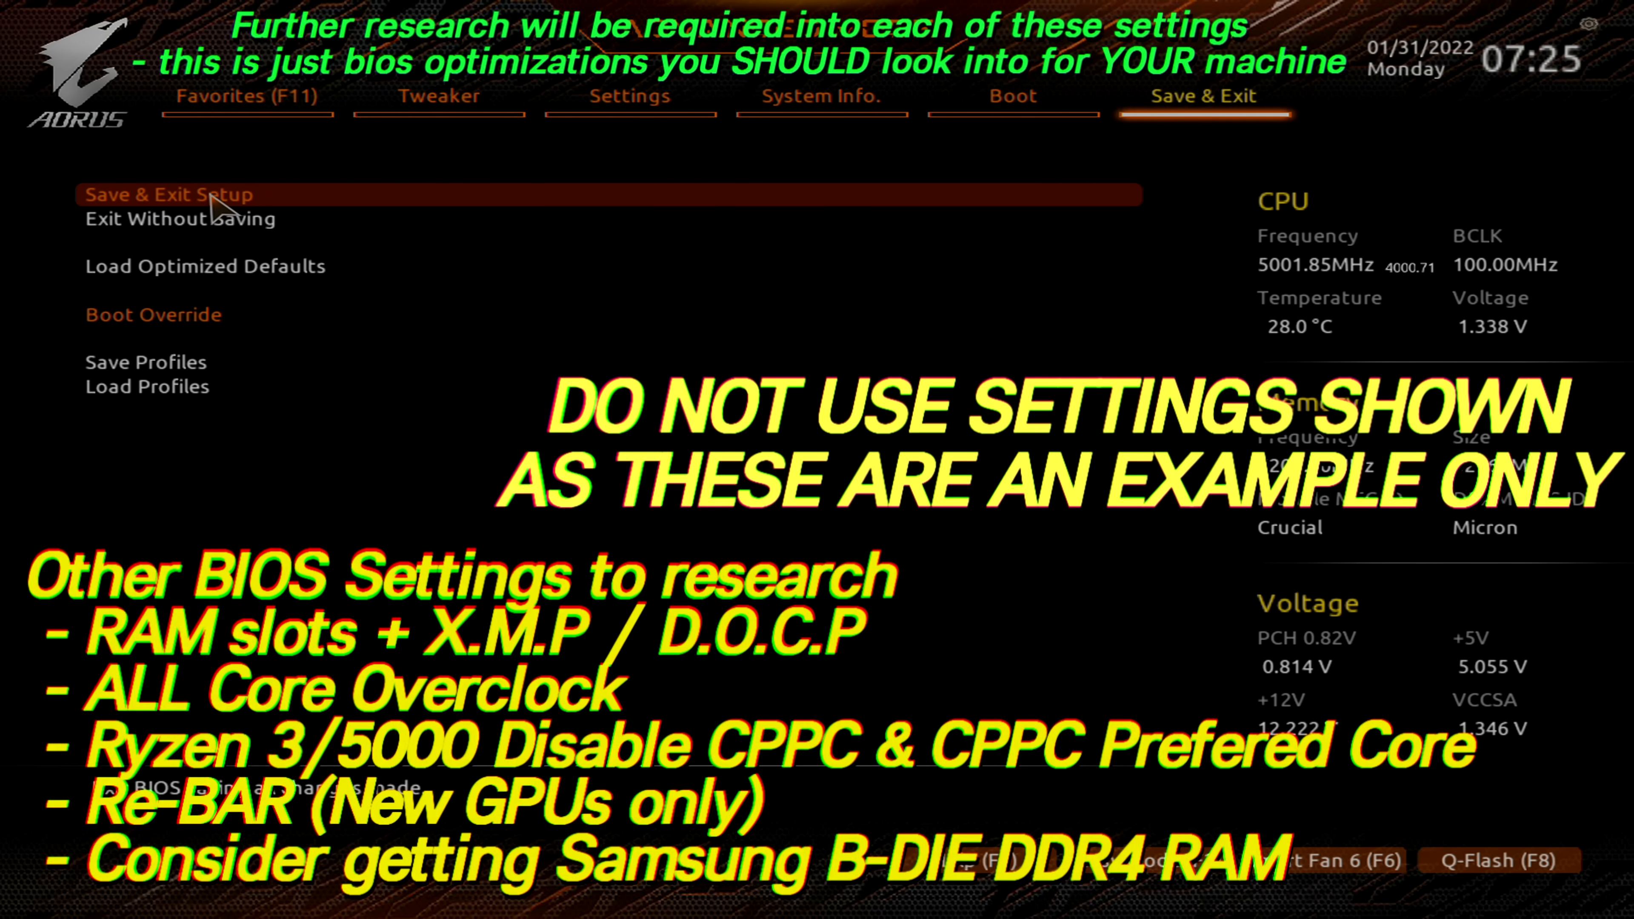
left_click(211, 194)
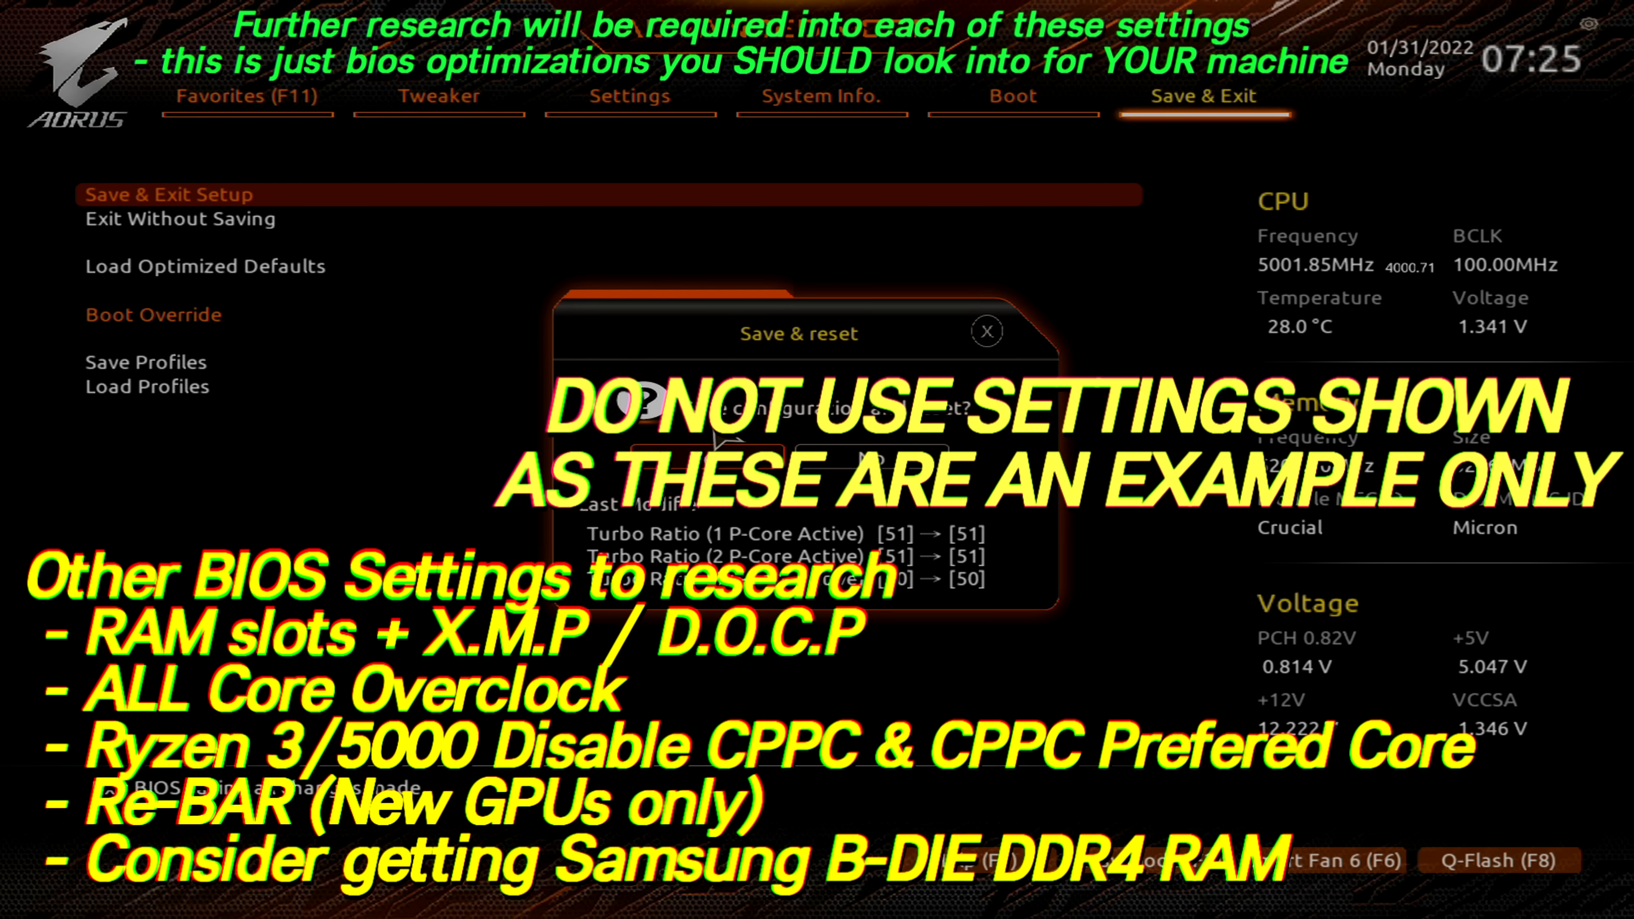